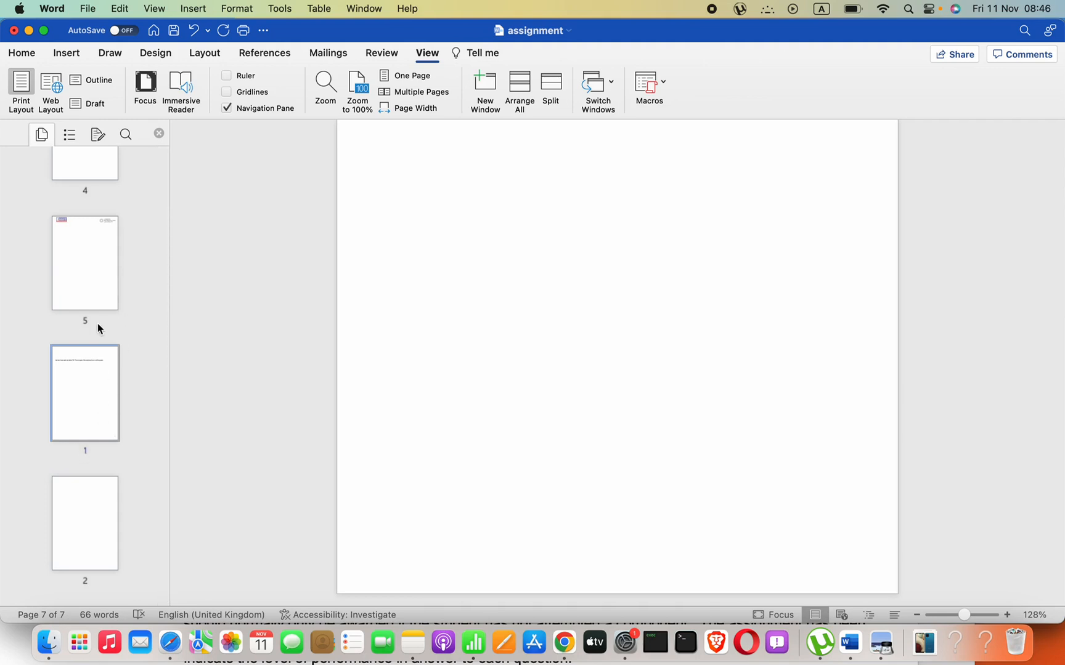
{"action": "mouse_move", "coordinate": [16, 658]}
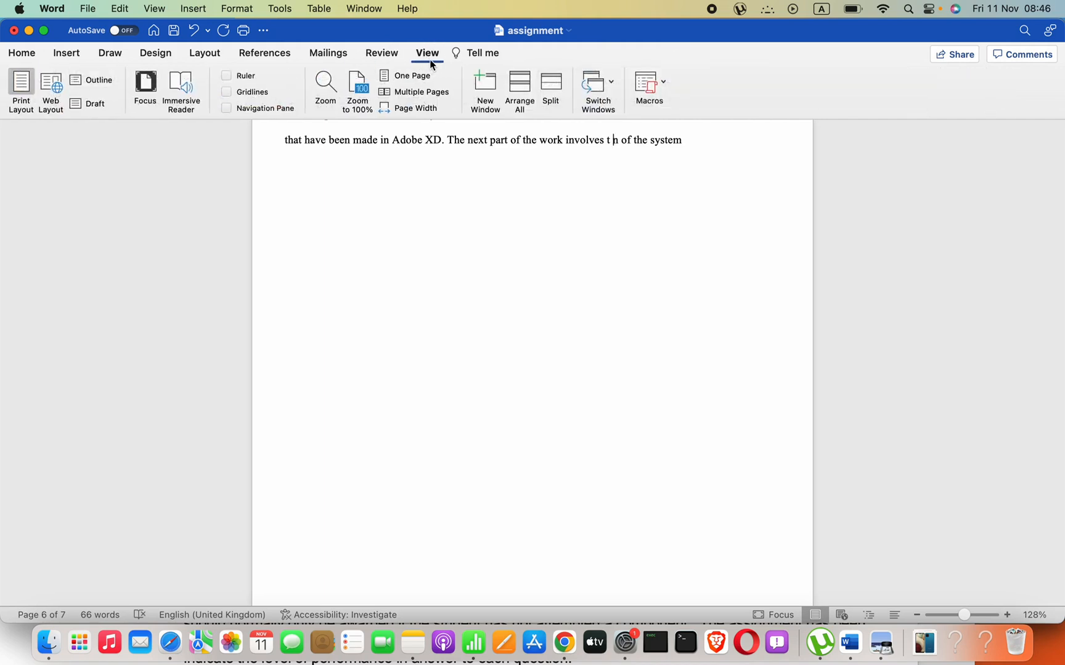
{"action": "mouse_move", "coordinate": [263, 116]}
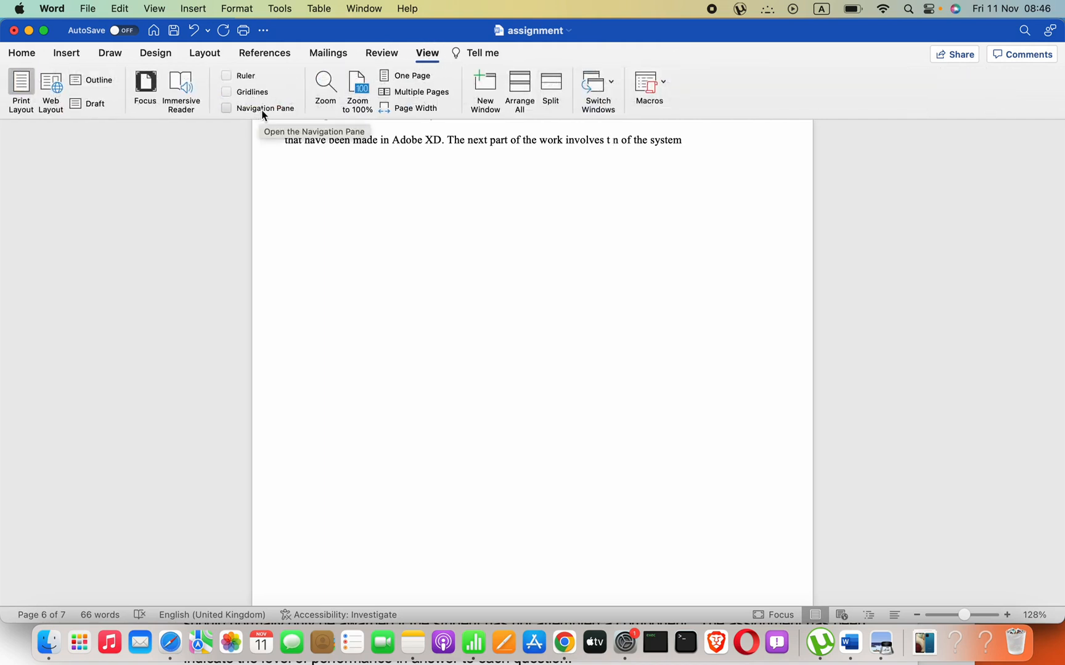
Show the Navigation Pane thumbnails and scroll down to the last blank page.
{"action": "left_click", "coordinate": [226, 108]}
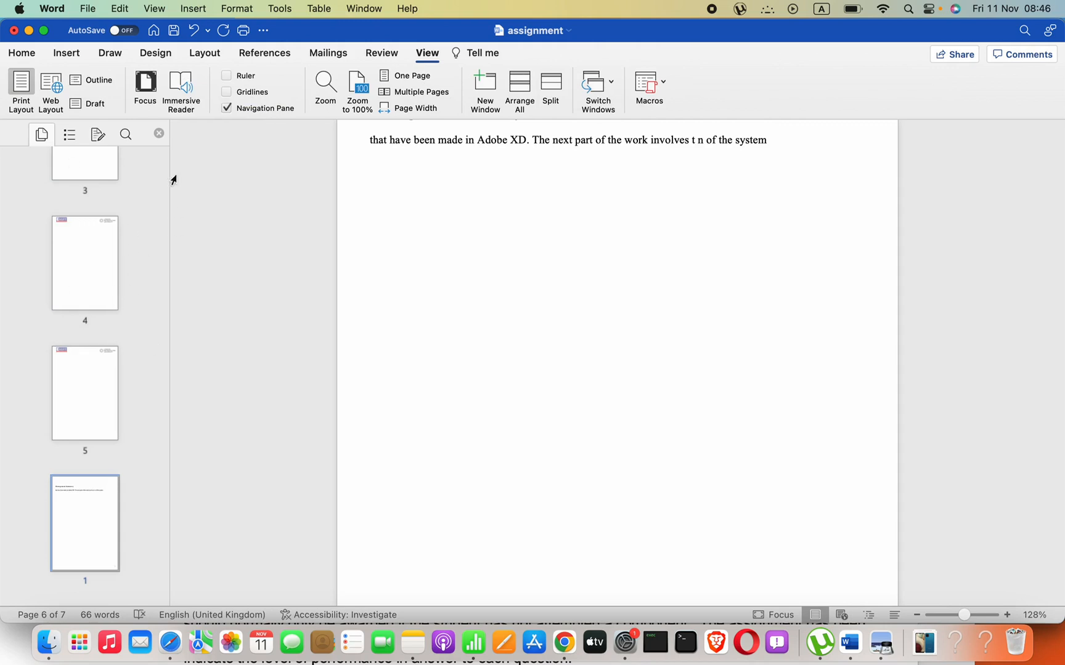
{"action": "scroll", "scroll_direction": "down", "scroll_amount": 3}
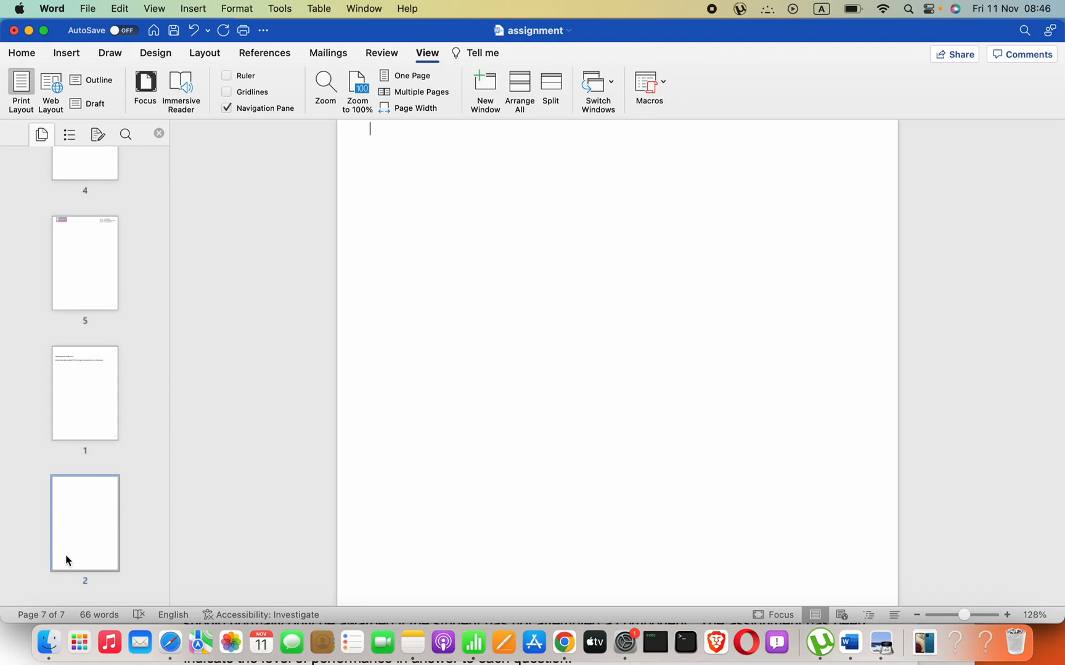
{"action": "mouse_move", "coordinate": [87, 531]}
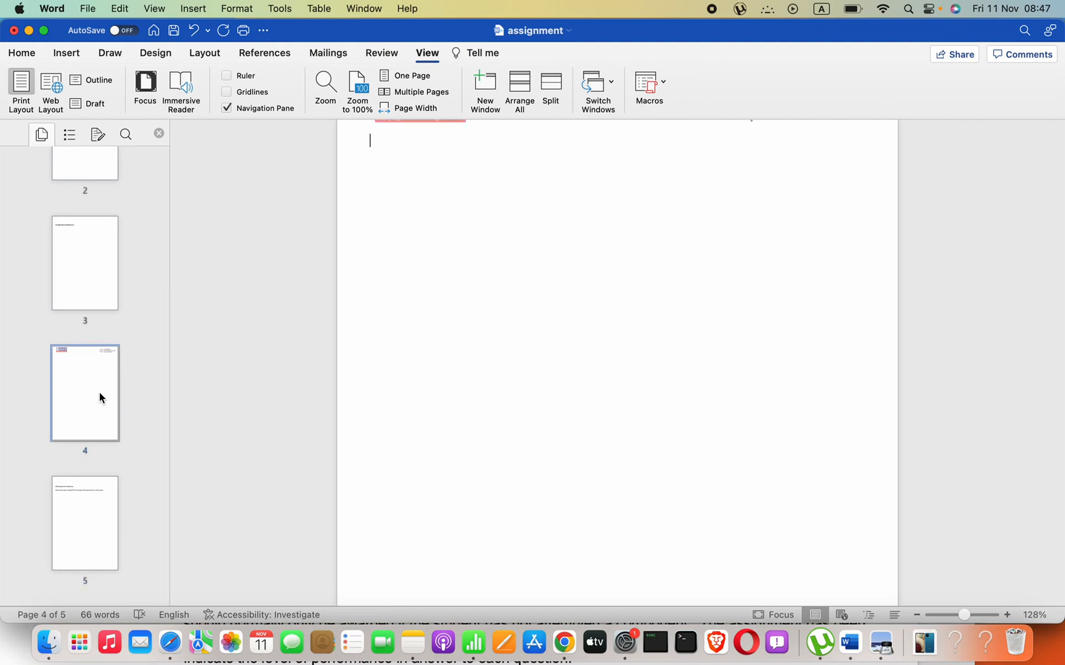
Scroll the thumbnails to confirm the document now runs to six pages.
{"action": "scroll", "scroll_direction": "down", "scroll_amount": 3}
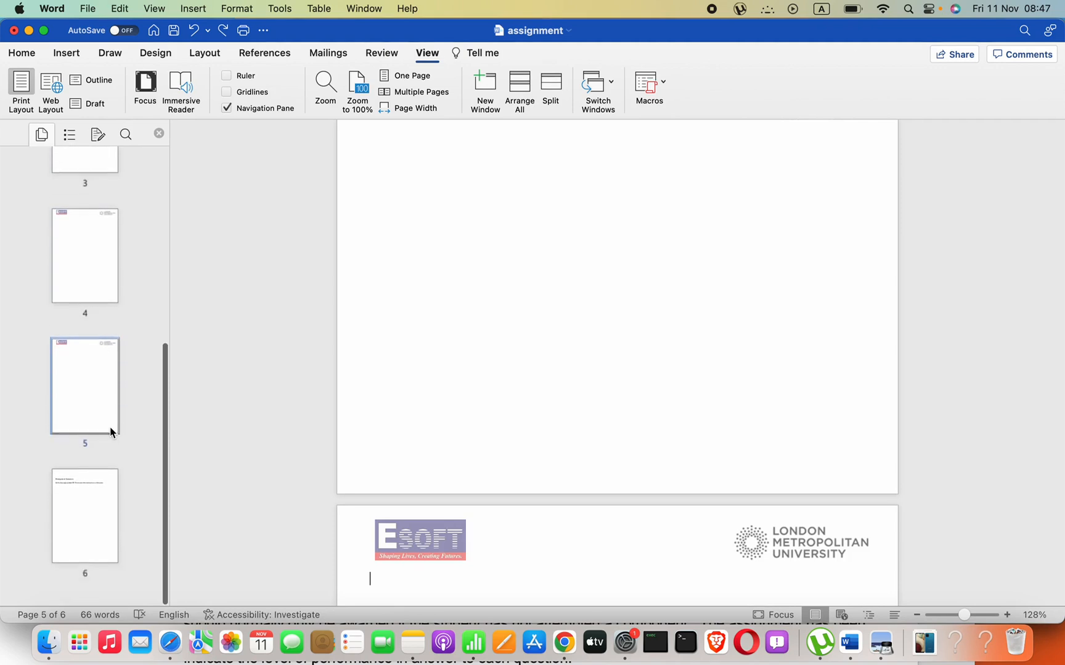